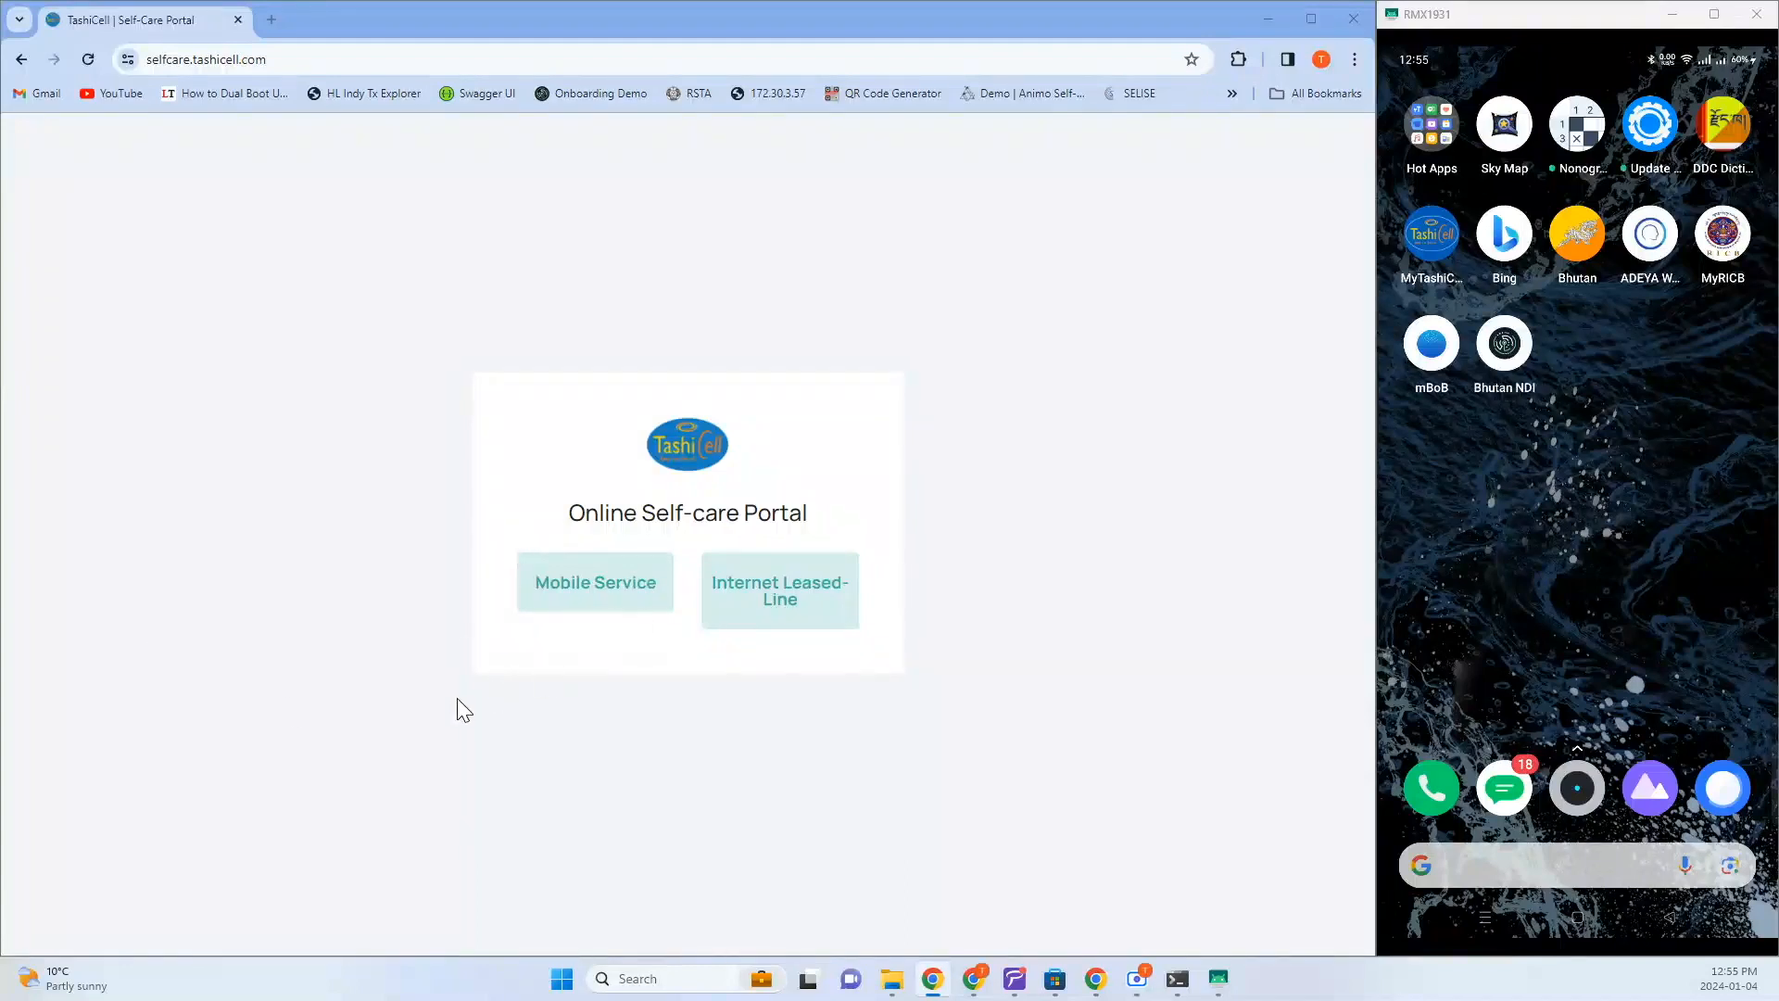
{"action": "mouse_move", "coordinate": [622, 593]}
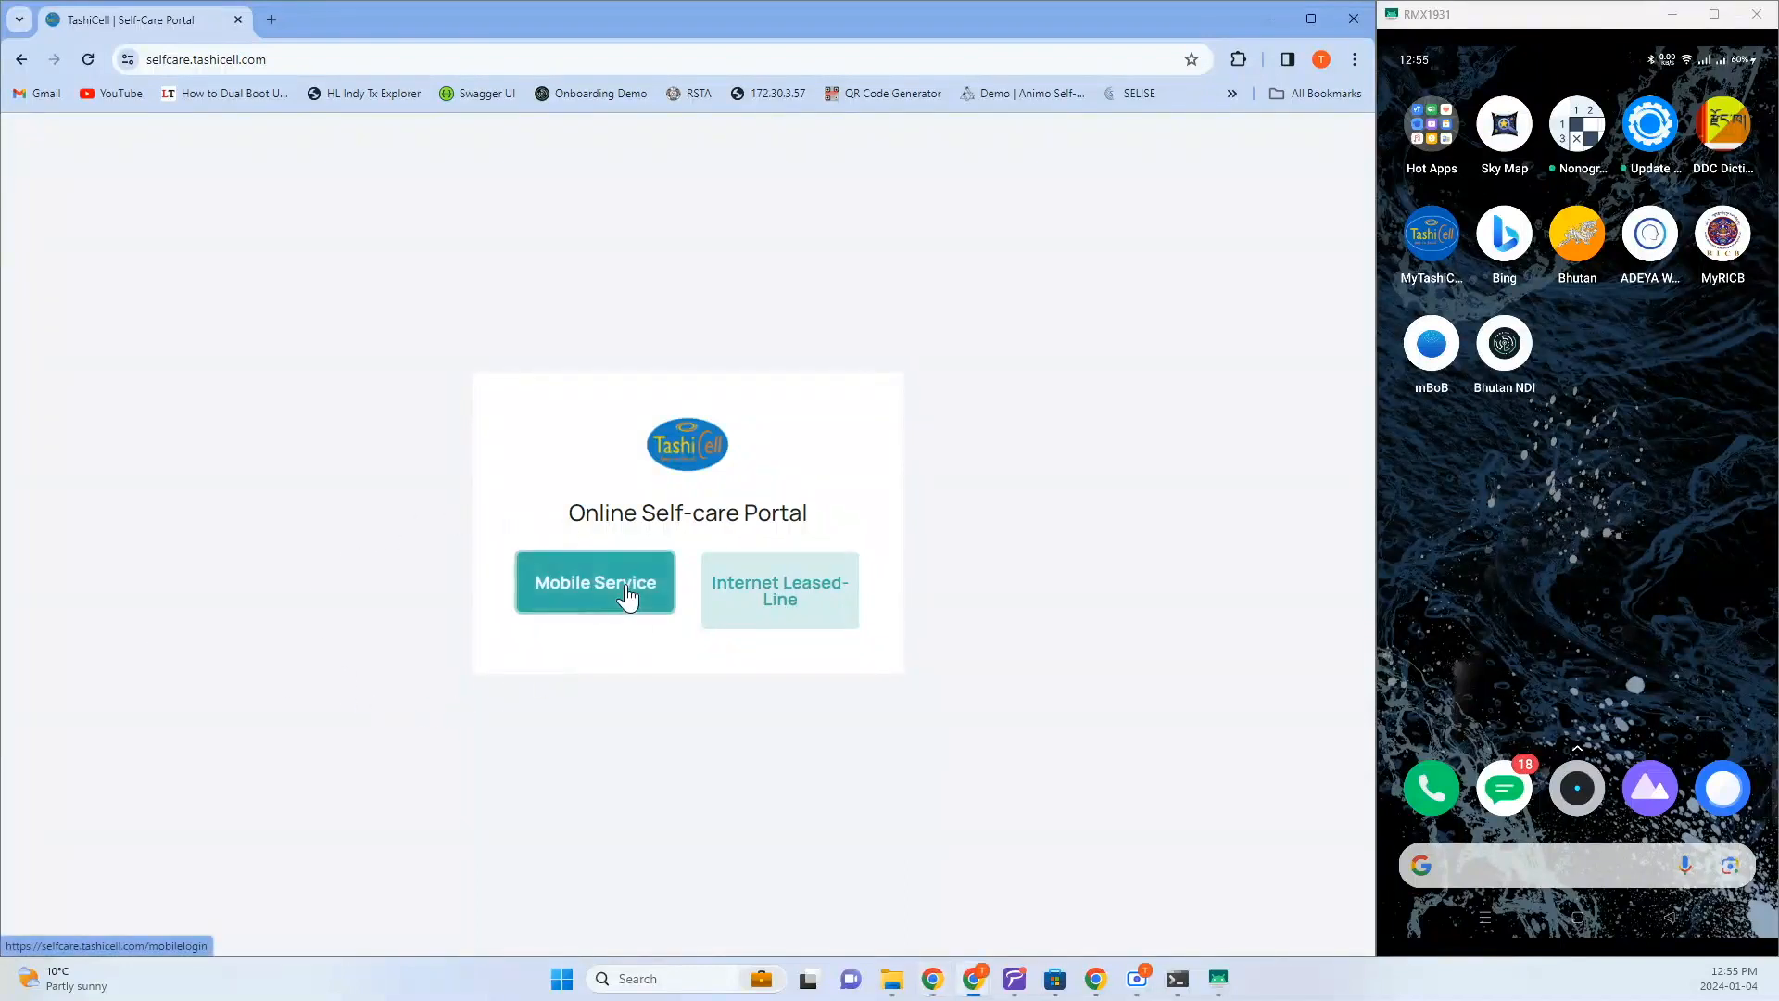
{"action": "left_click", "coordinate": [595, 582]}
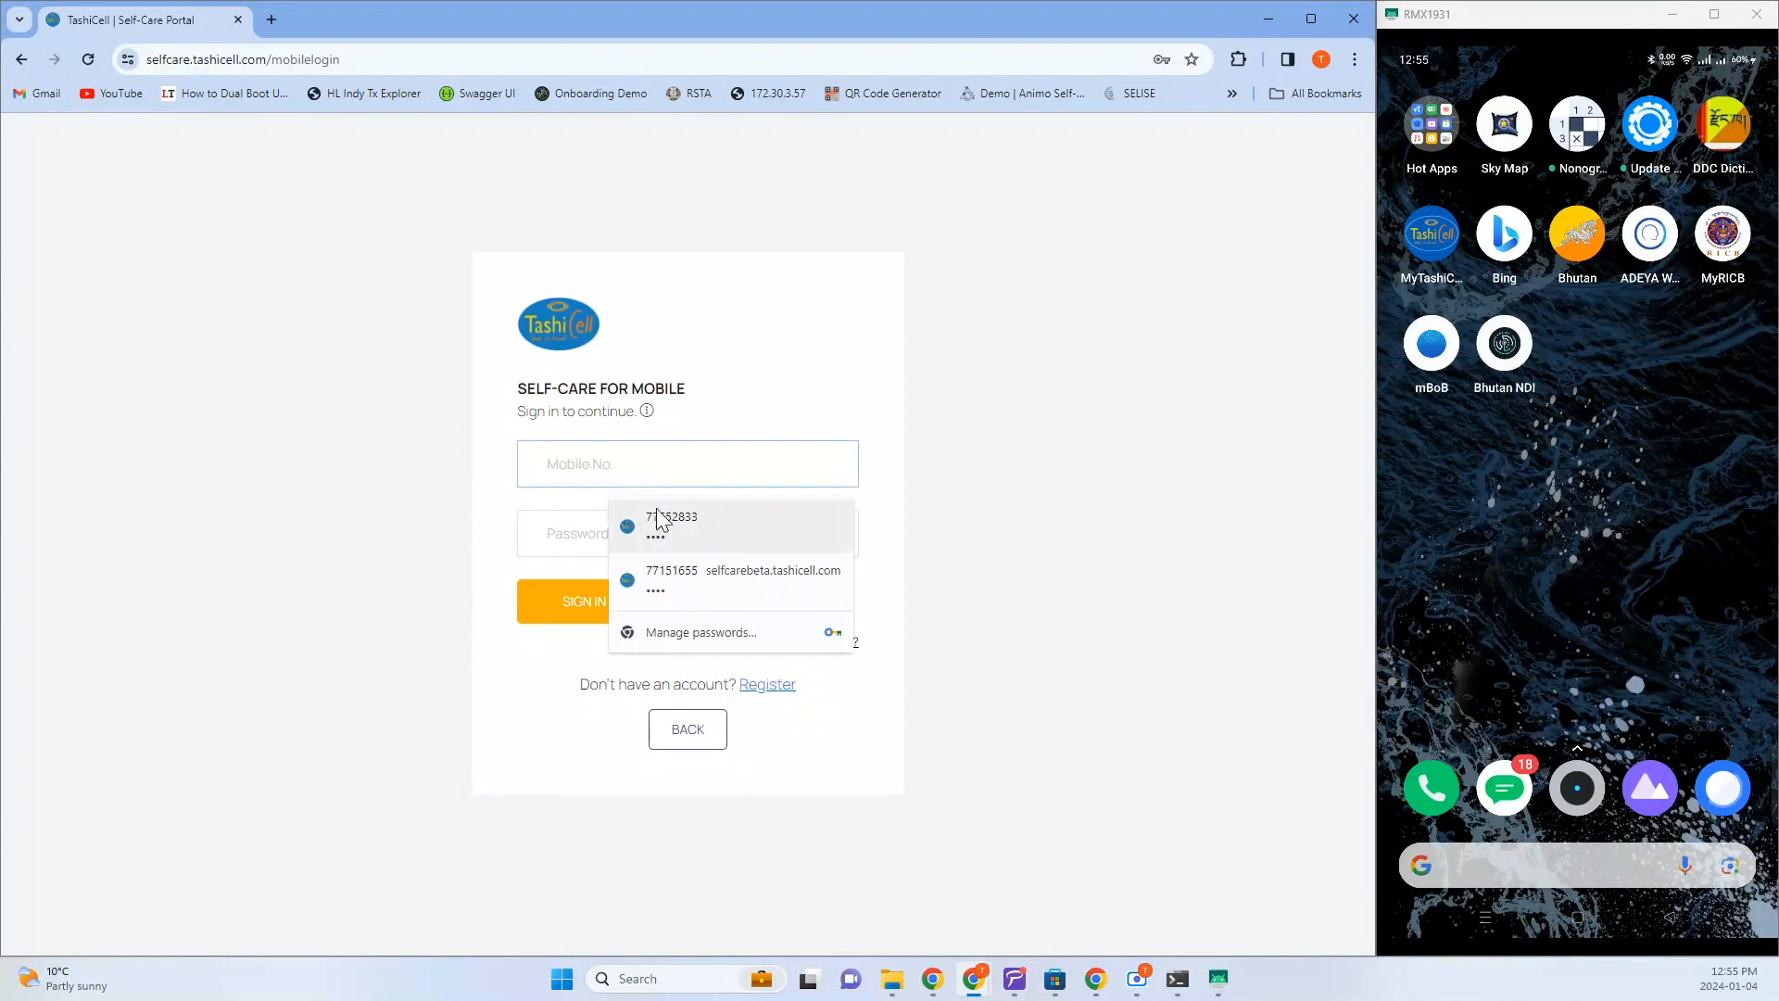
{"action": "left_click", "coordinate": [672, 526]}
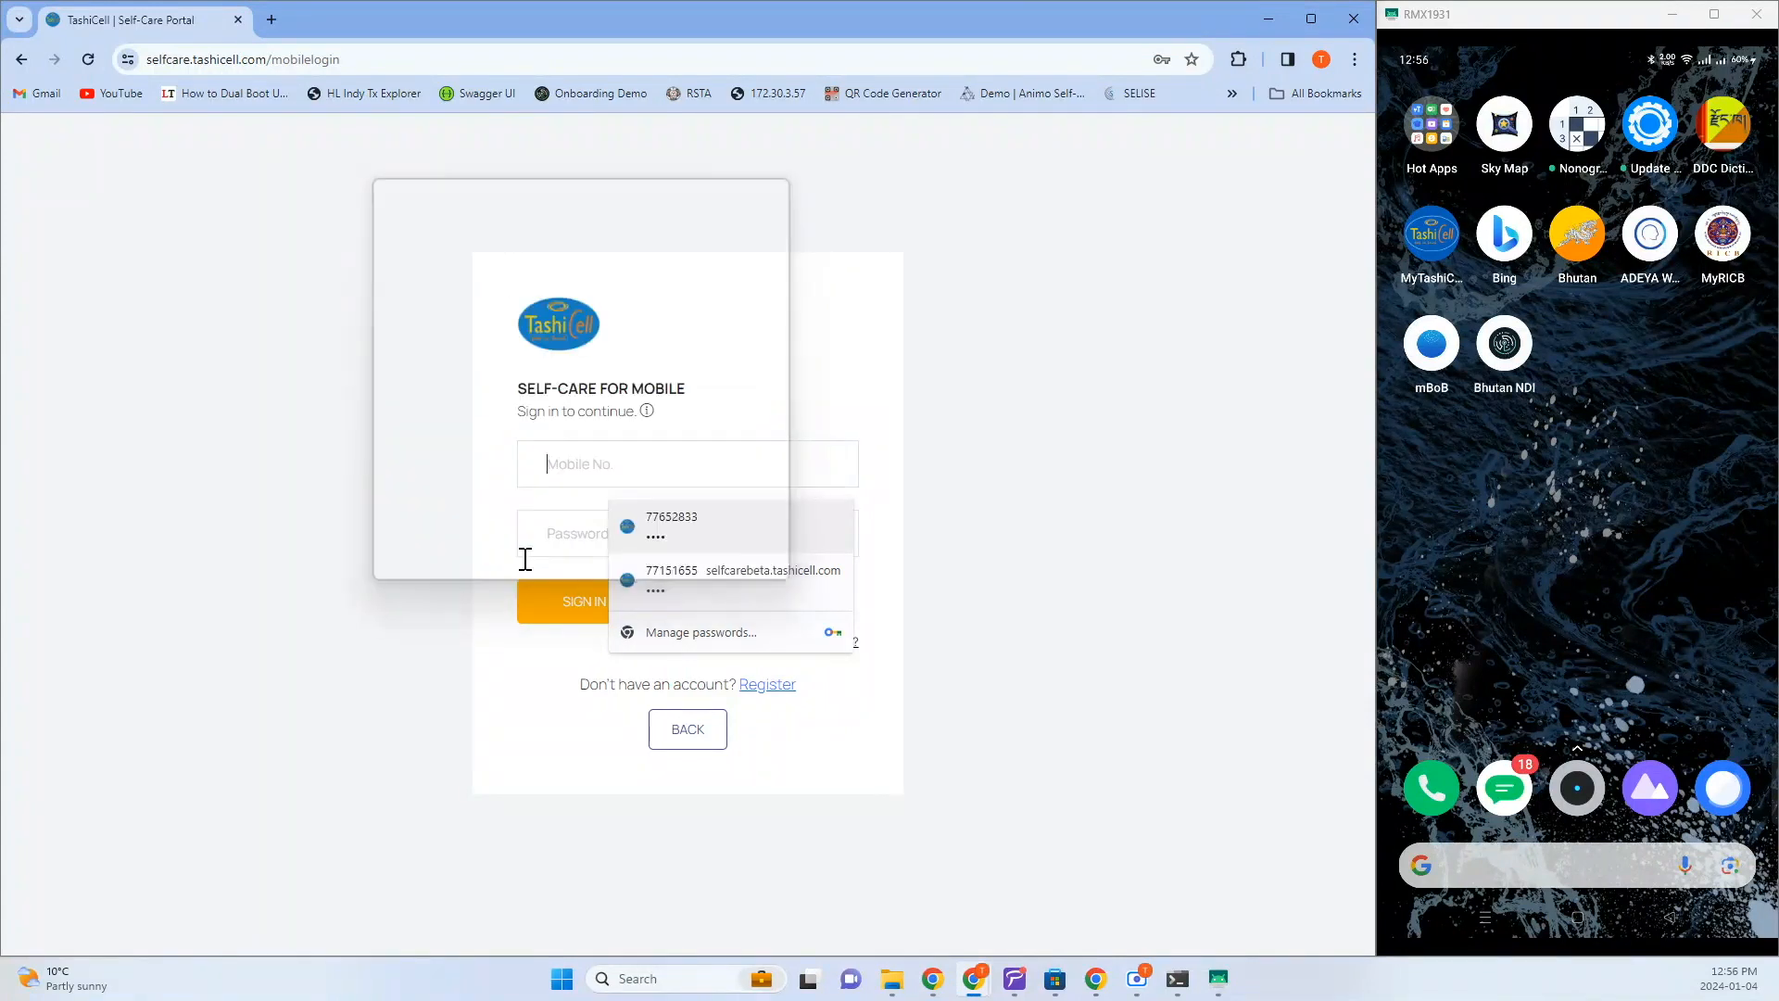
{"action": "left_click", "coordinate": [584, 601]}
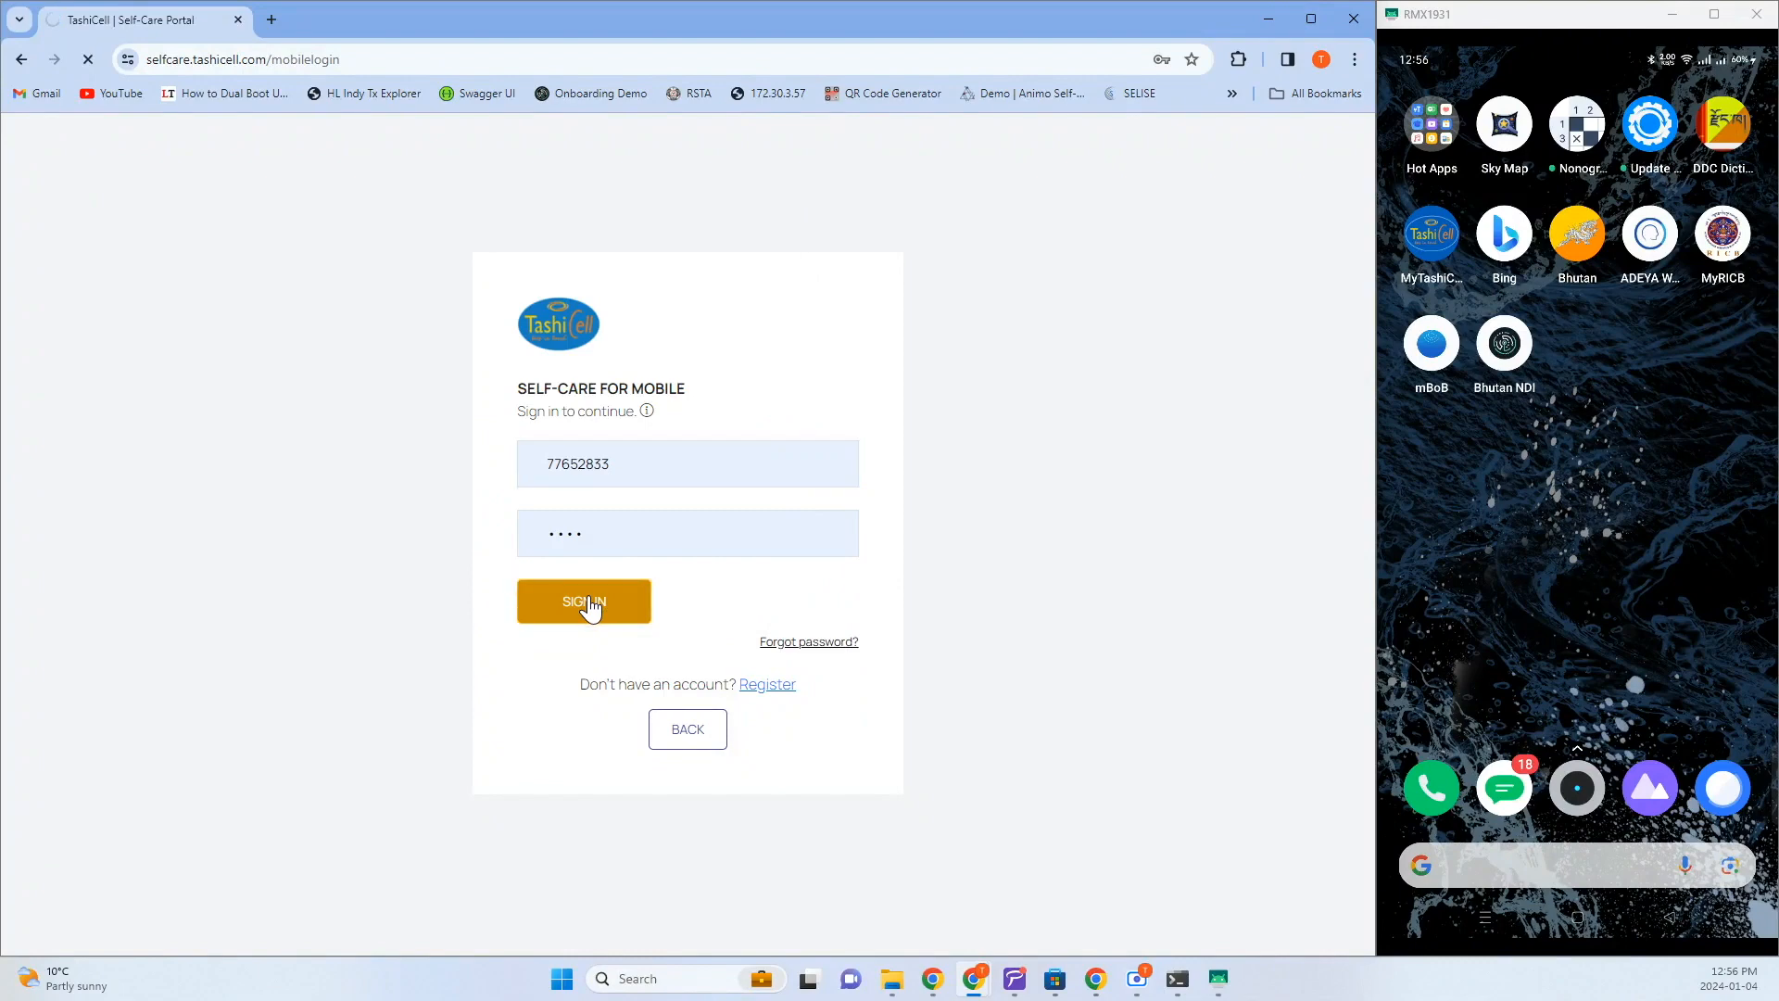
{"action": "left_click", "coordinate": [584, 601]}
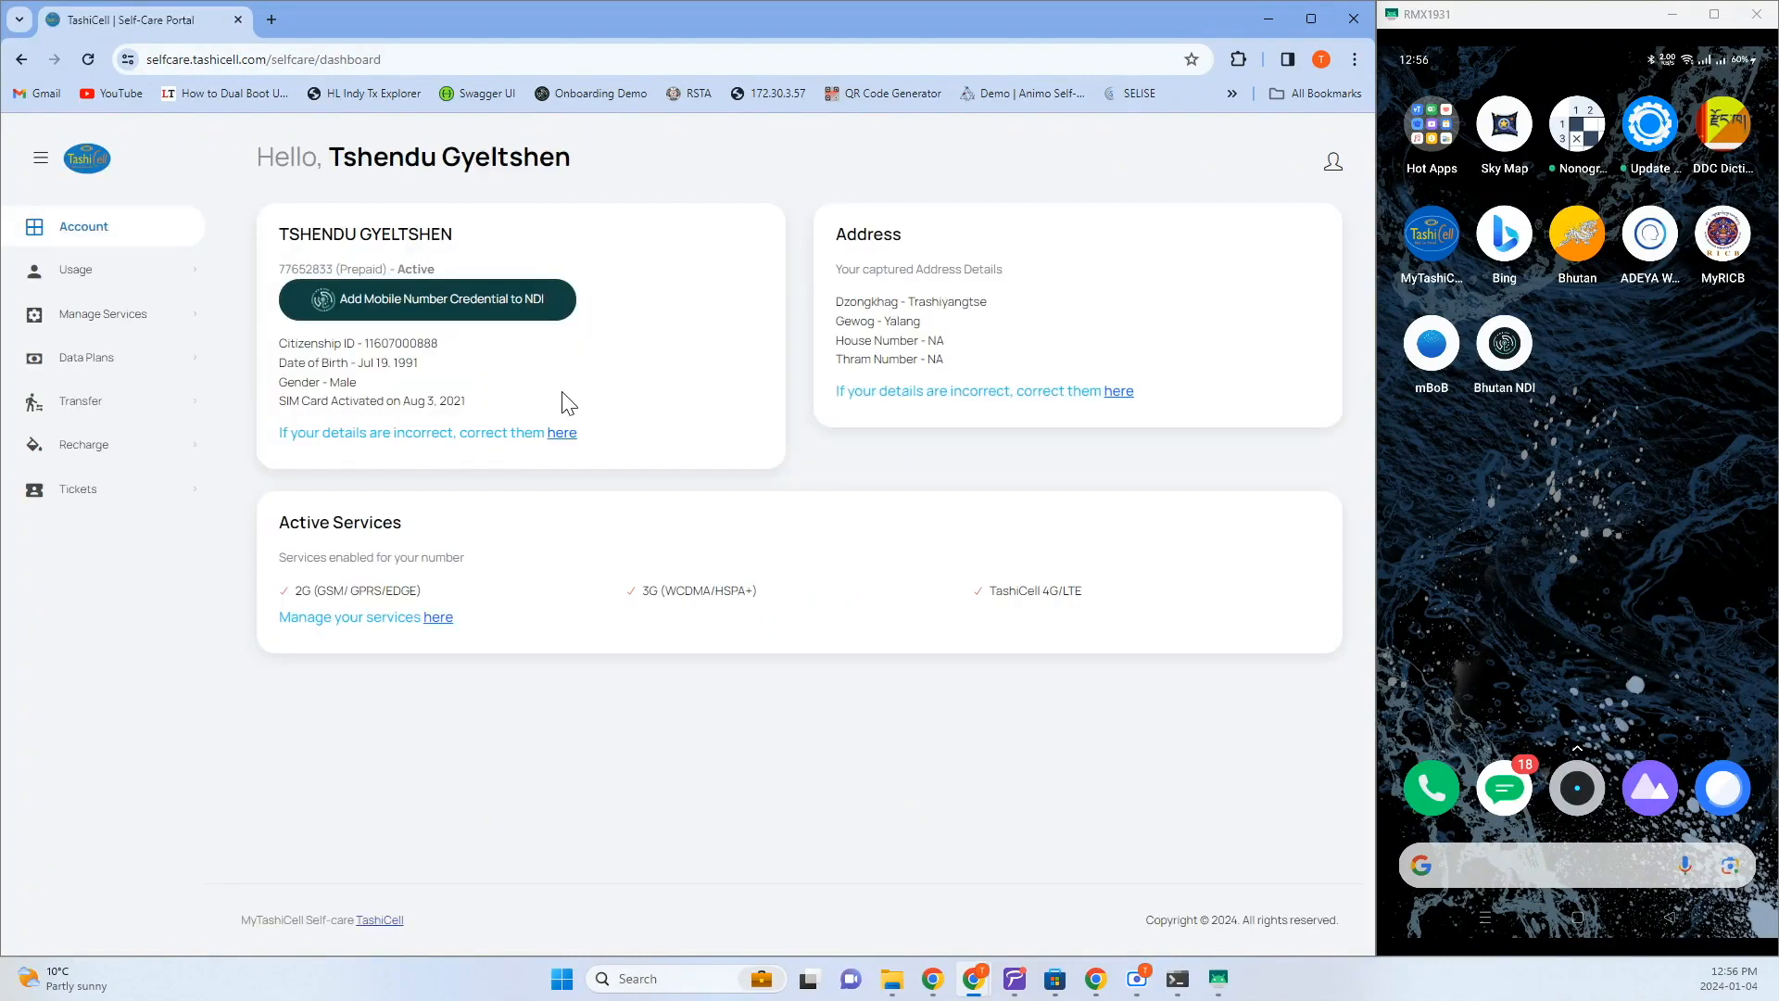
{"action": "mouse_move", "coordinate": [521, 325]}
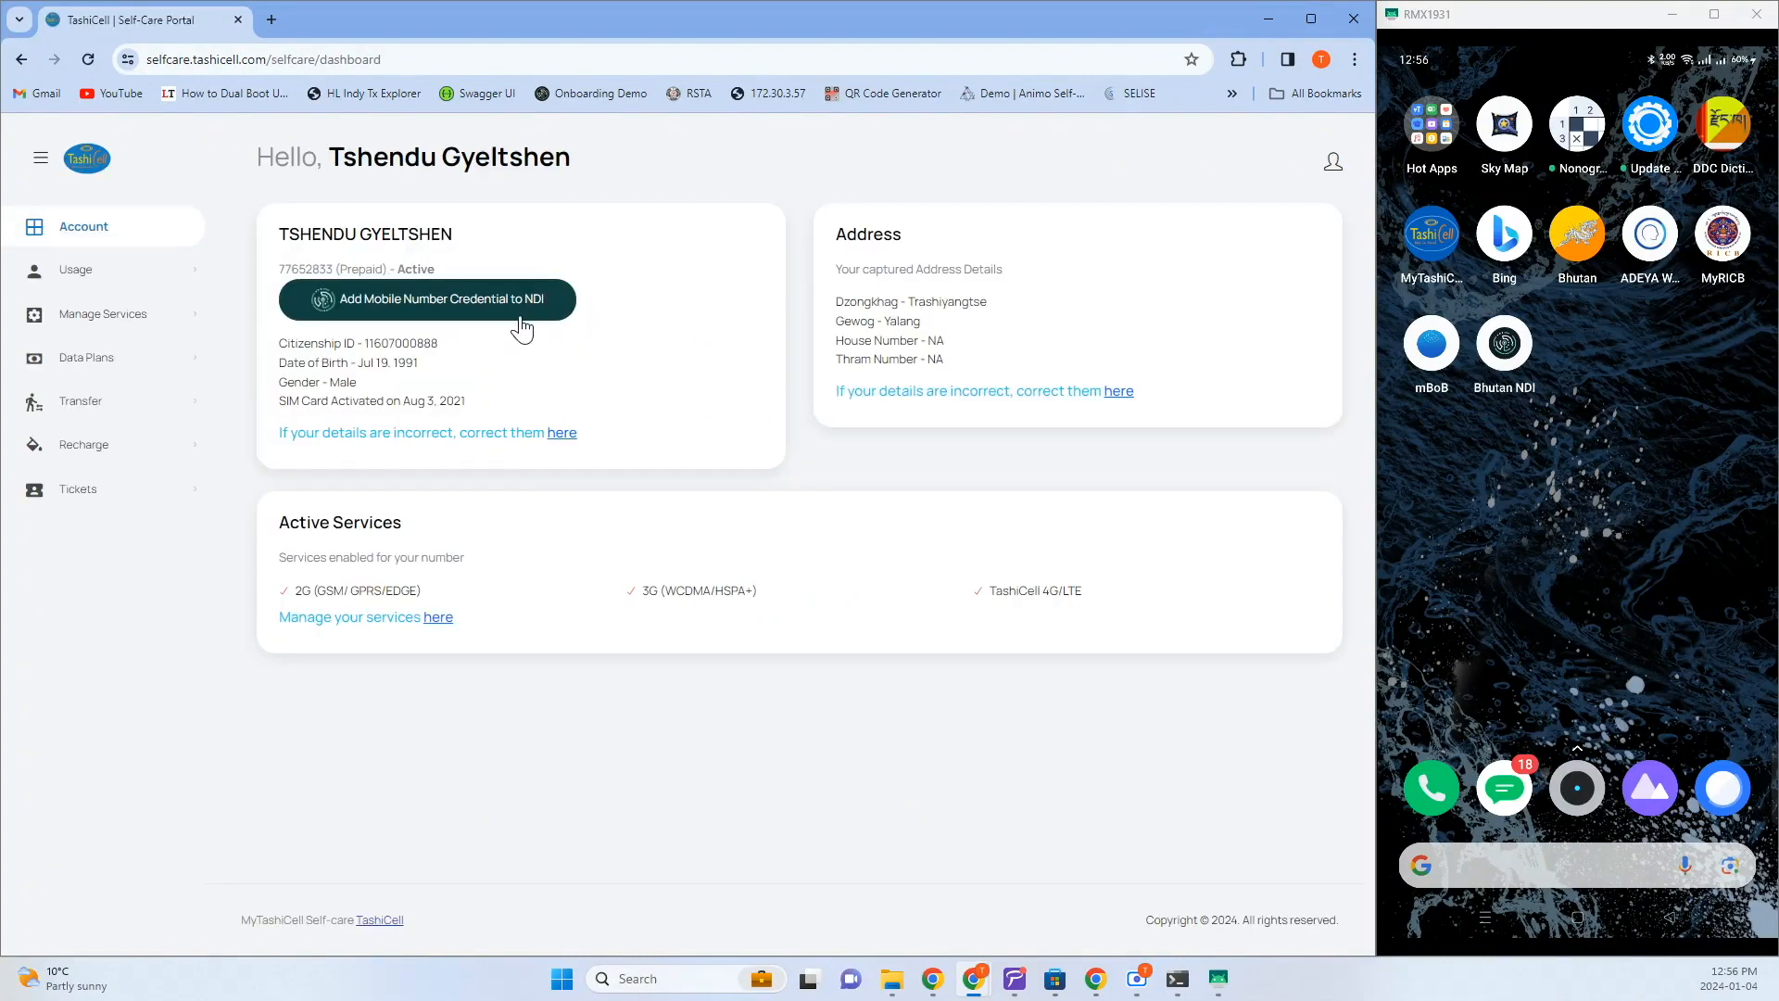
Start adding the mobile number credential to NDI from the dashboard
{"action": "left_click", "coordinate": [428, 299]}
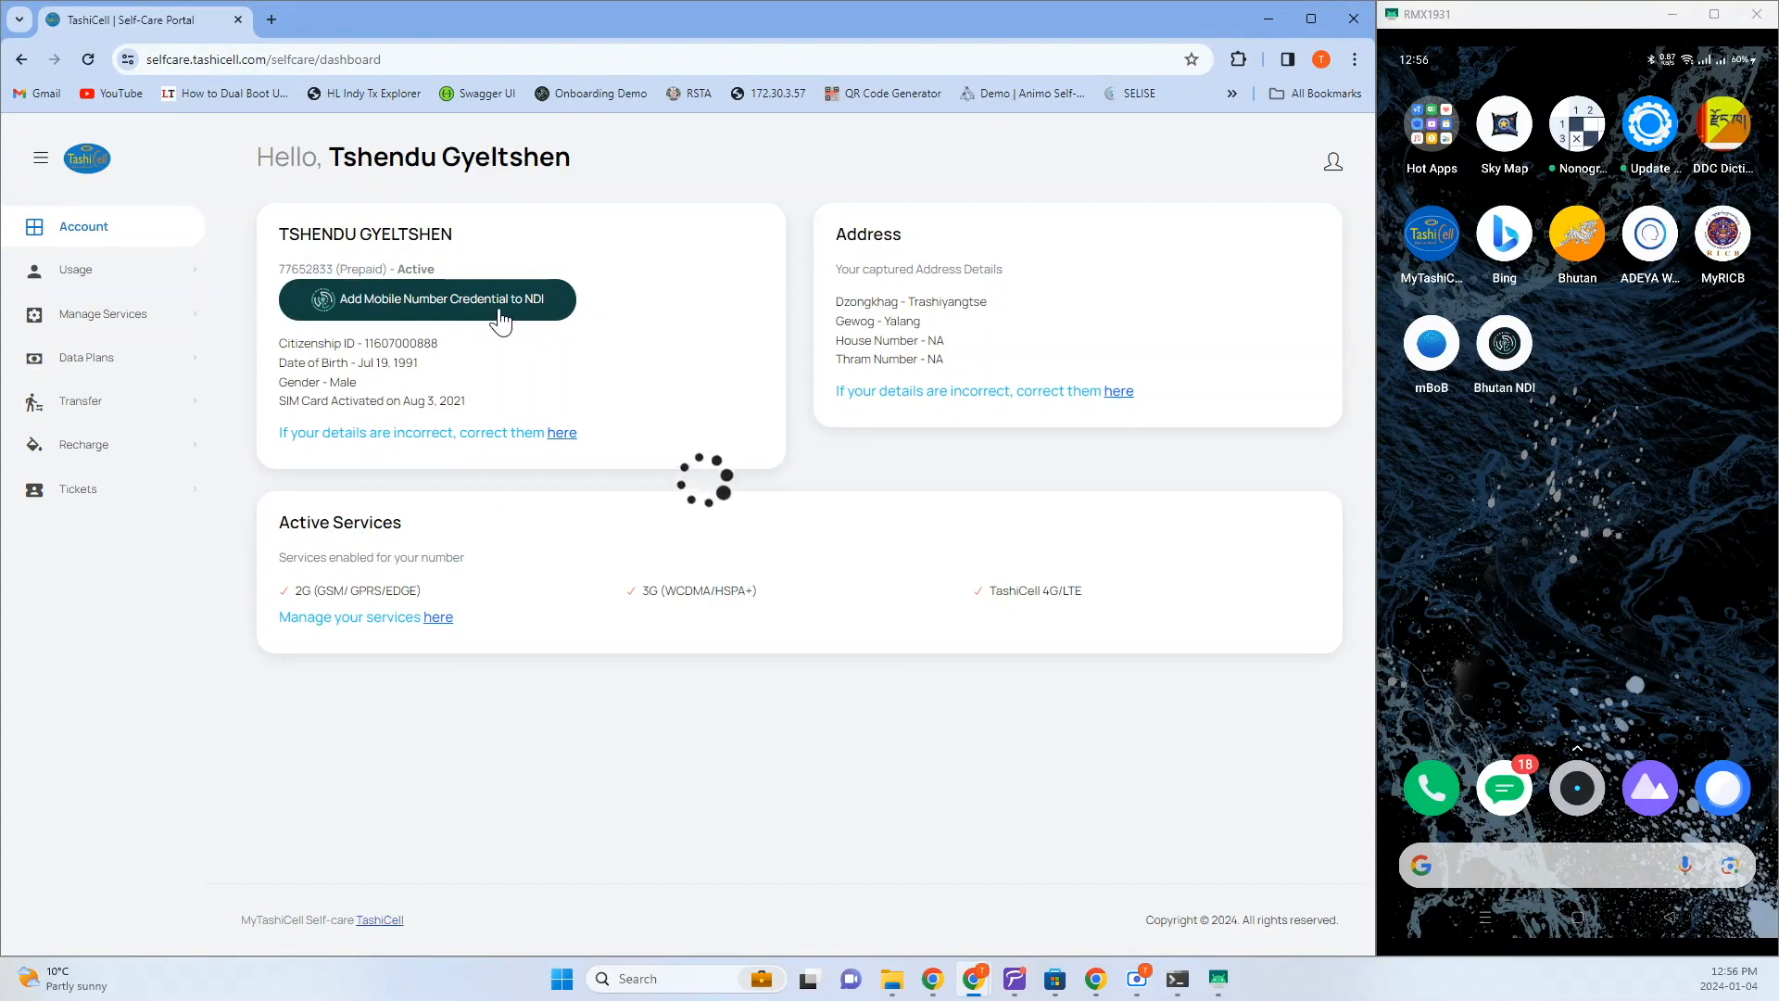
Request the Foundational ID Proof QR code and bring up TashiCell's data-sharing request on the phone
{"action": "left_click", "coordinate": [427, 300]}
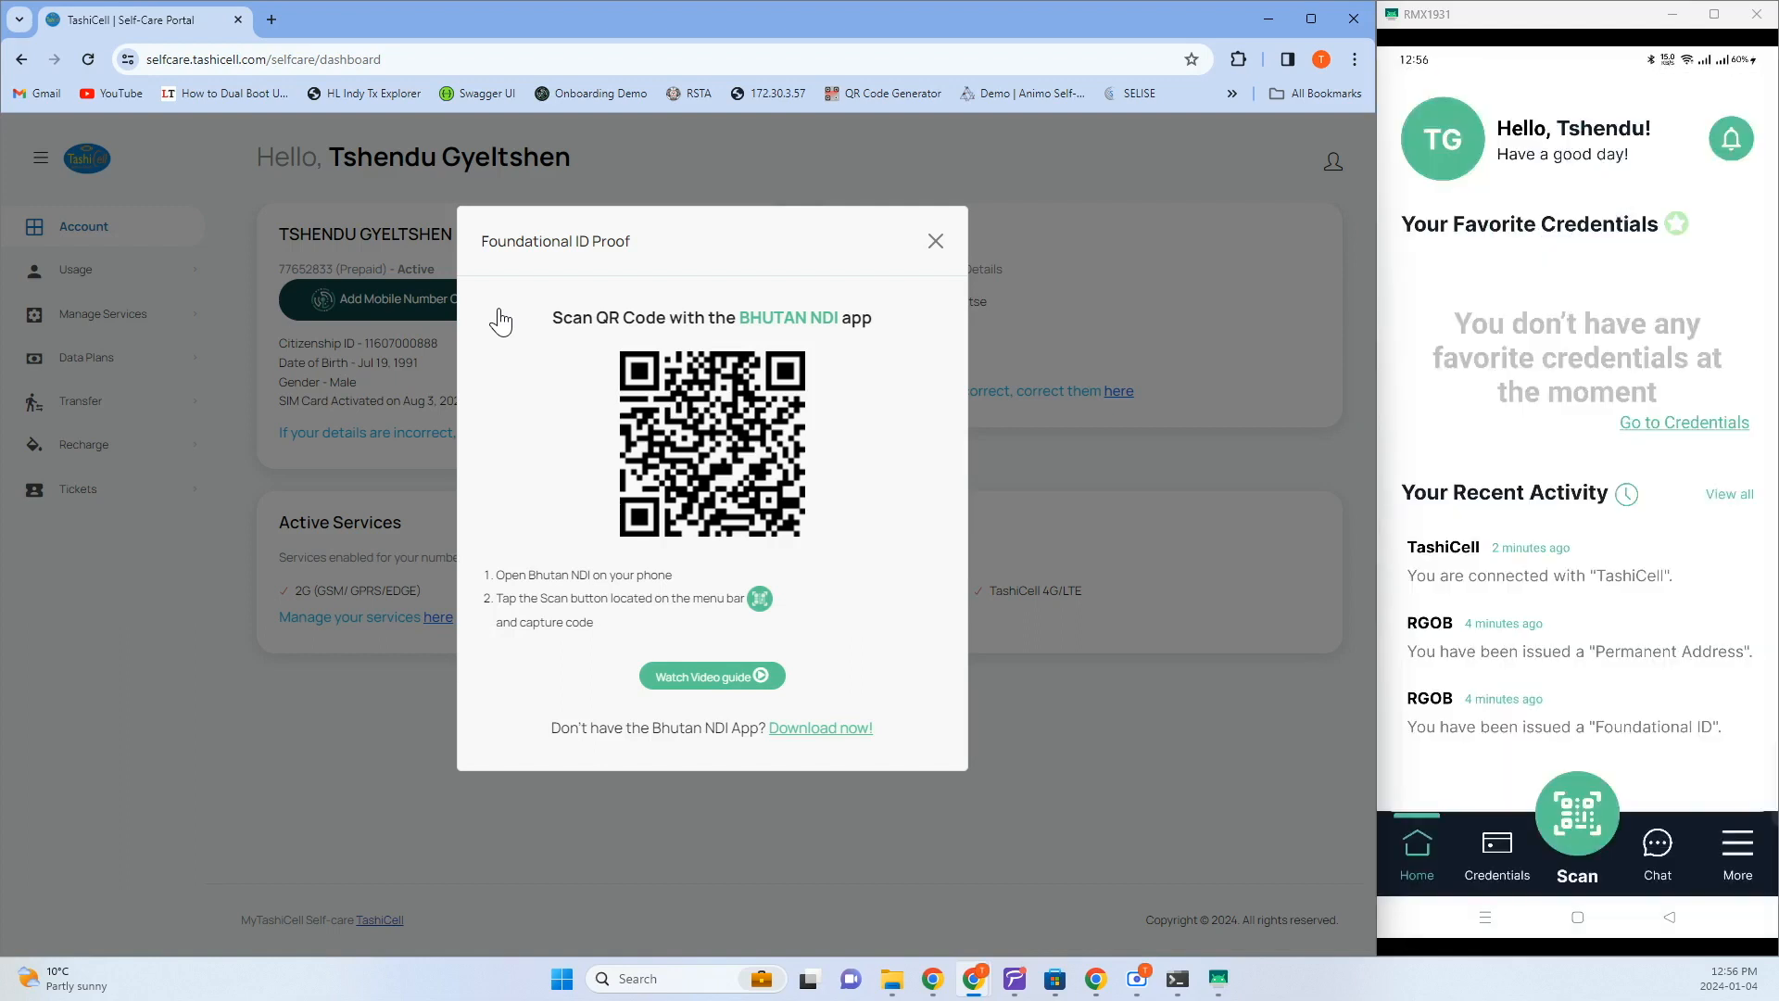
{"action": "left_click", "coordinate": [1577, 814]}
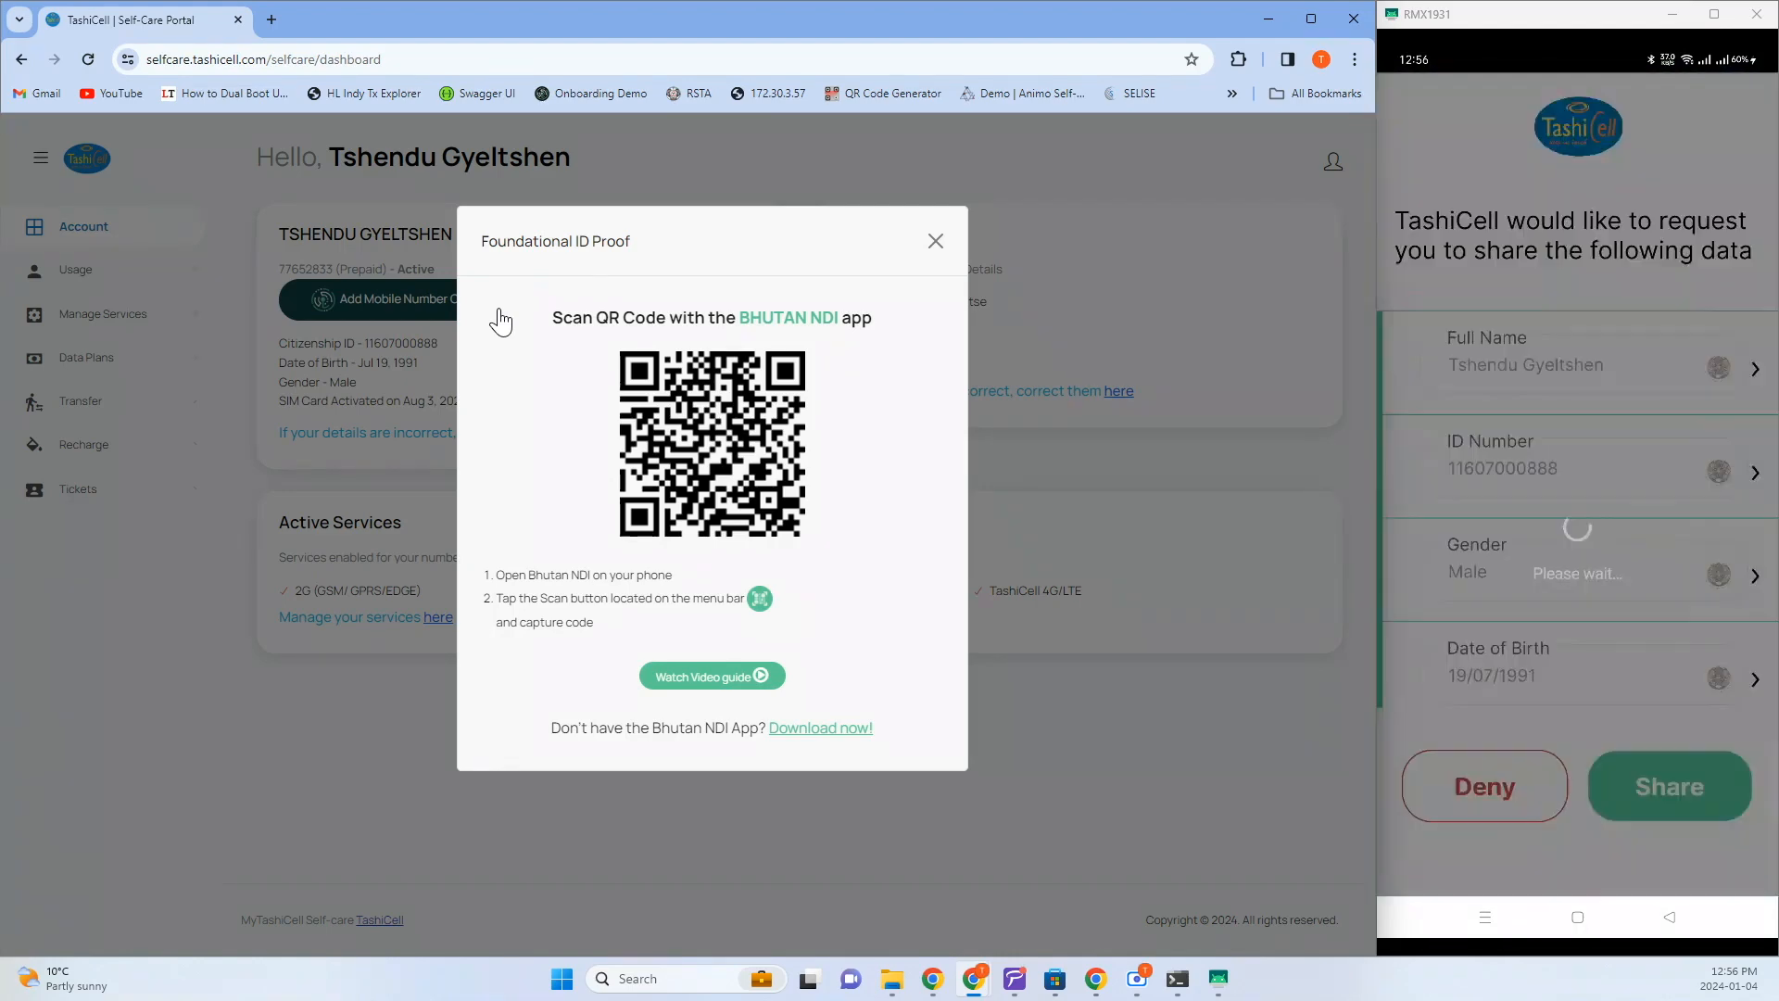
Share the requested ID details with TashiCell so the Mobile Number credential is issued
{"action": "left_click", "coordinate": [1669, 785]}
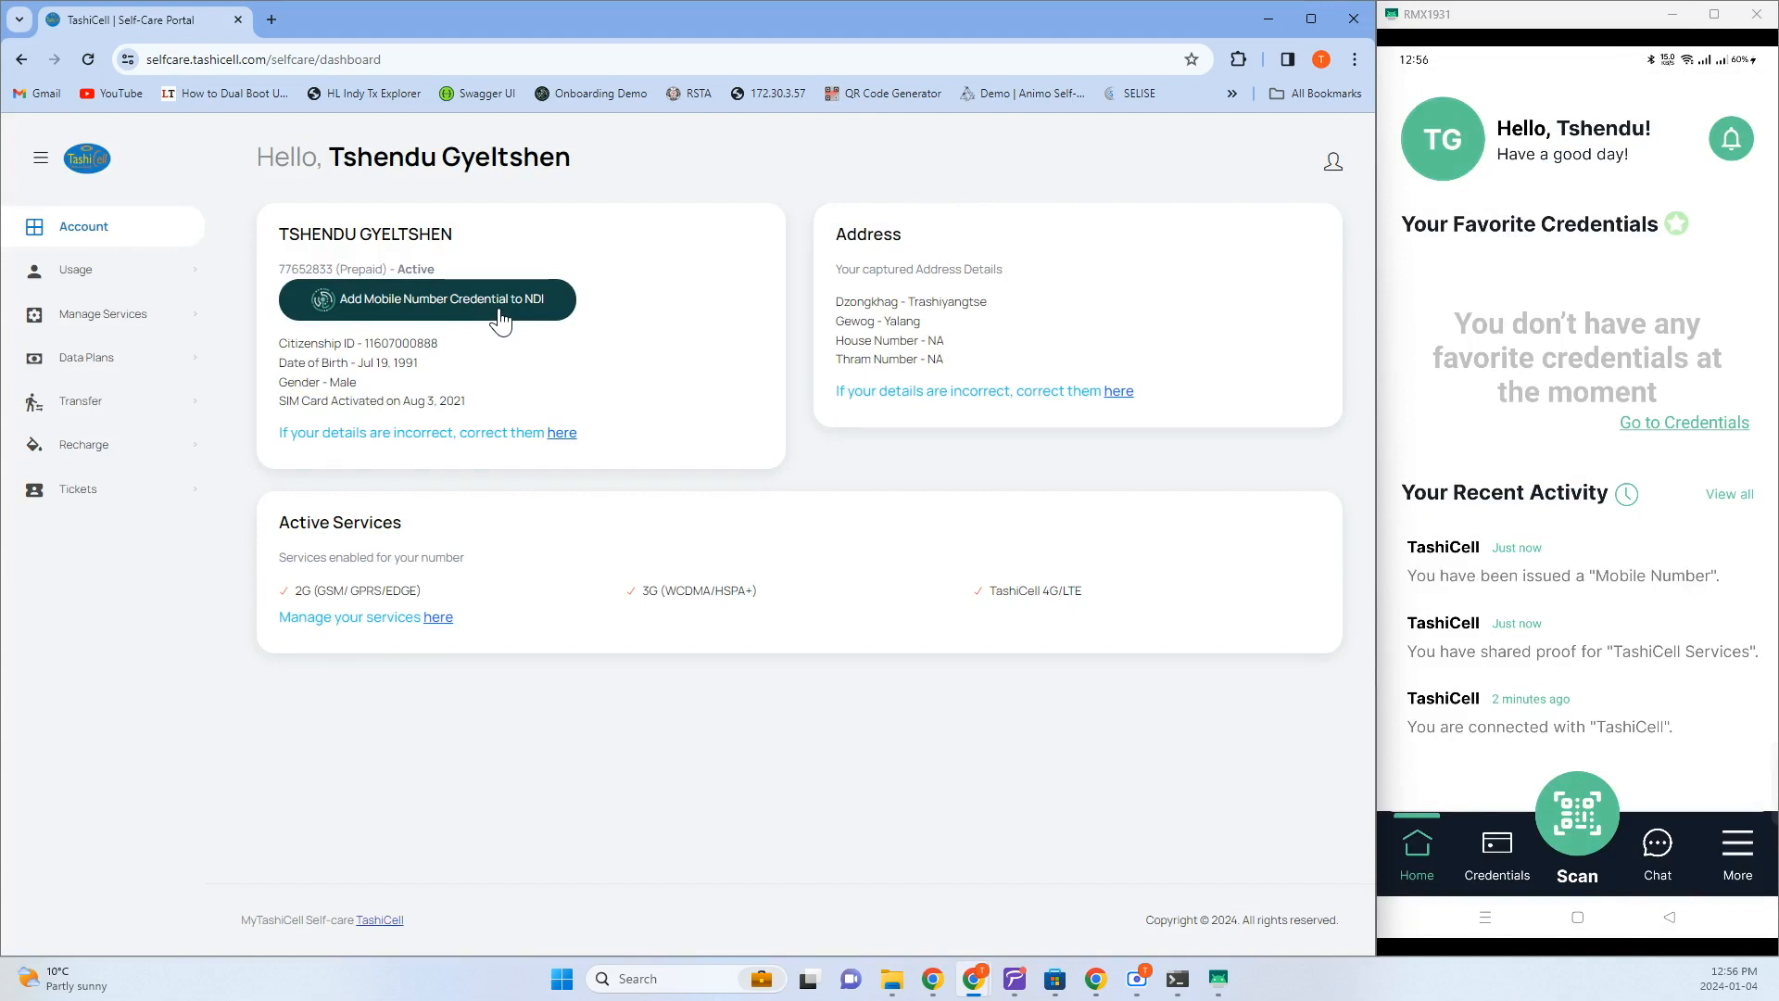
Show the wallet's credential cards, including the TashiCell Mobile Number awaiting activation
{"action": "left_click", "coordinate": [1496, 852]}
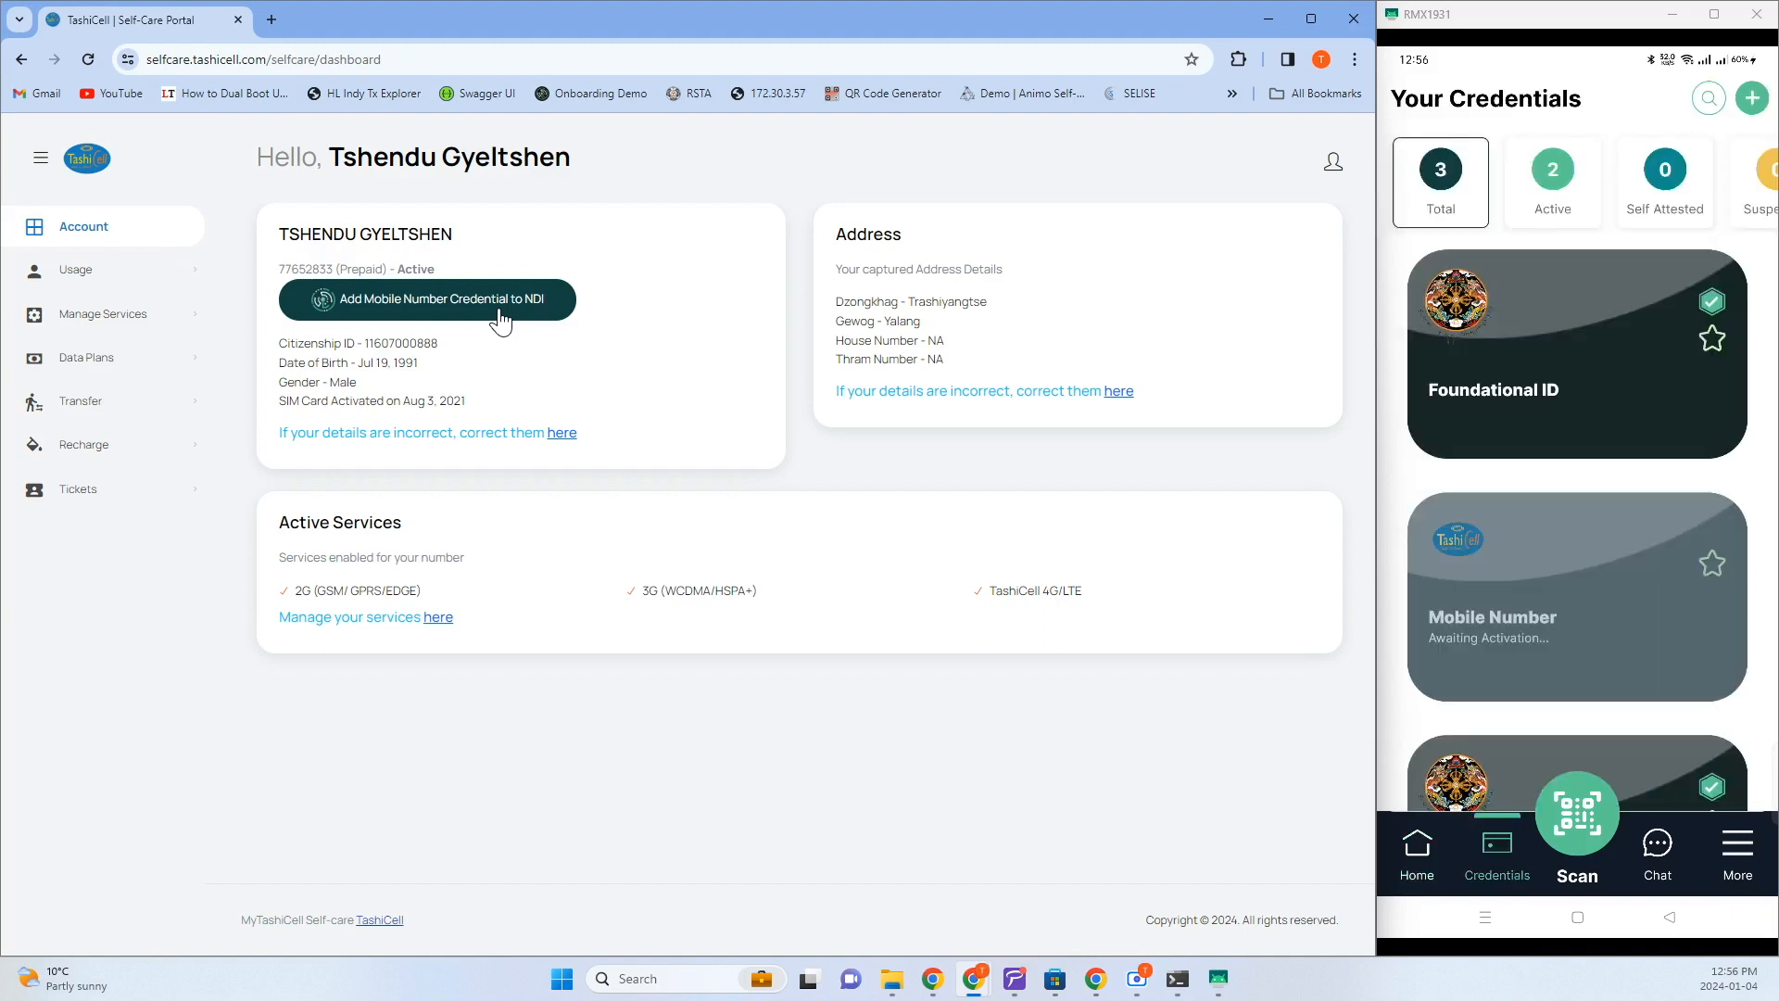
{"action": "scroll", "scroll_direction": "down", "scroll_amount": 3}
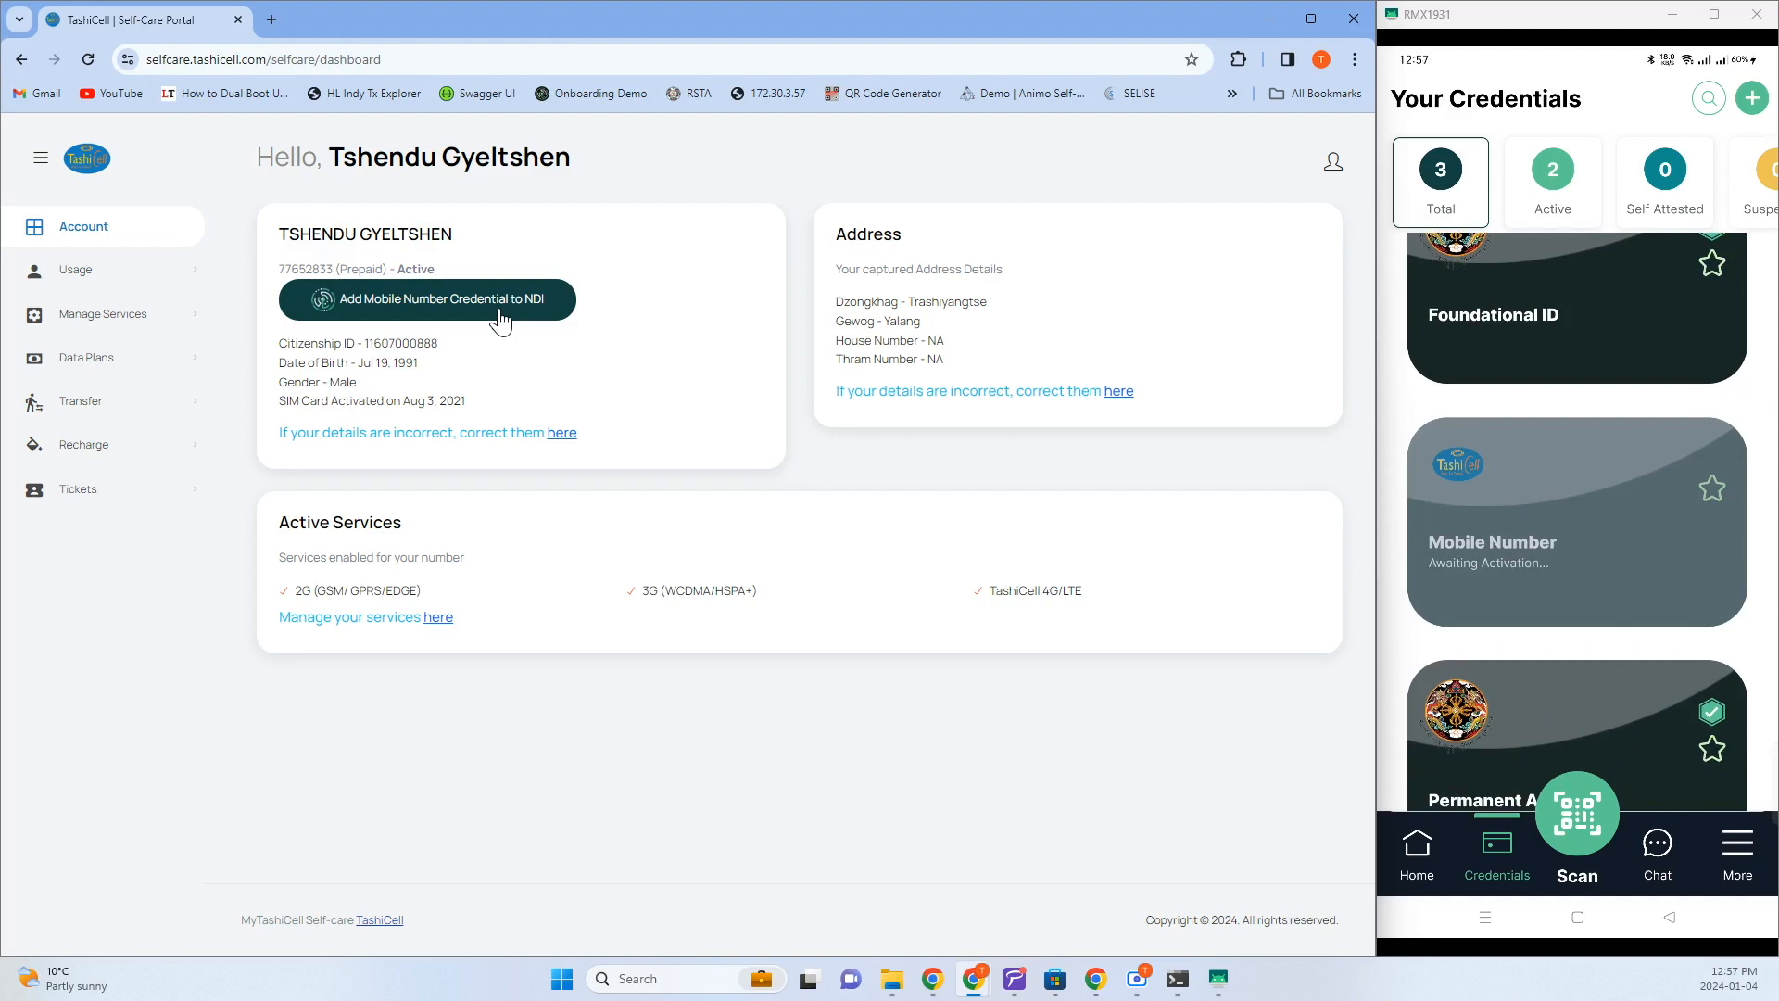